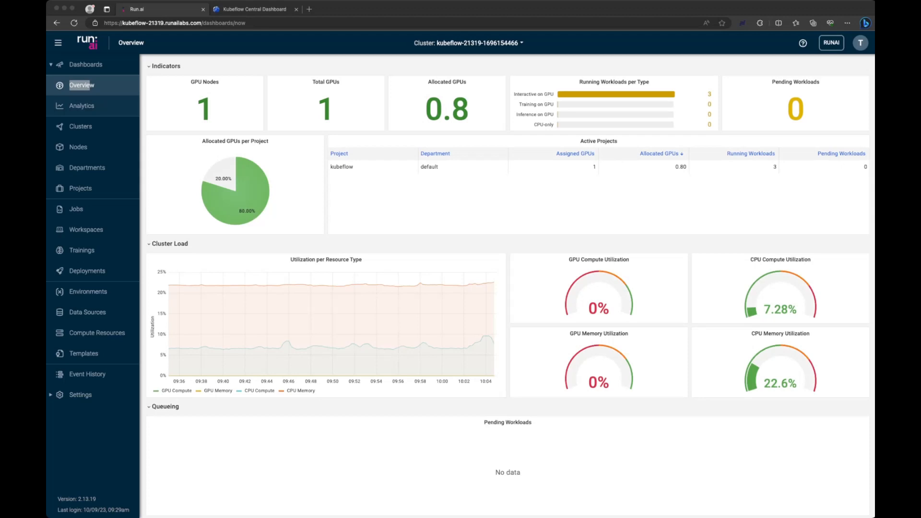
- View the Kubeflow Notebooks page listing notebook1, notebook2 and notebook3 as ready
left_click(254, 9)
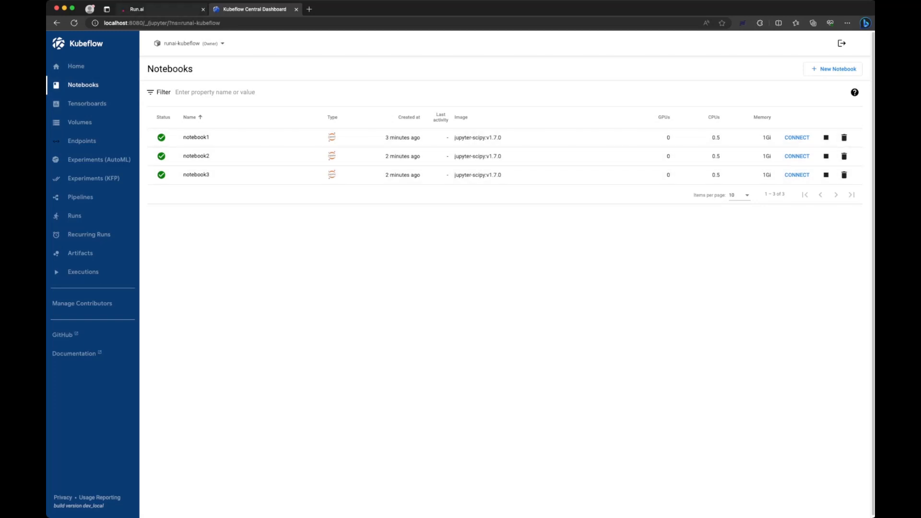
- Return to Run:ai's Jobs page showing the three notebooks running in the kubeflow project
left_click(161, 9)
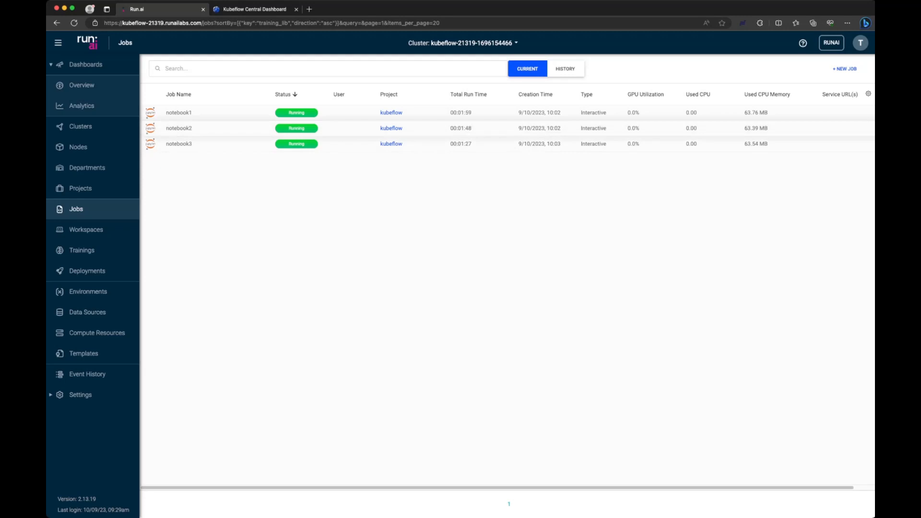
- Review notebook1, notebook2 and notebook3 job details showing 0.10, 0.20 and 0.50 GPUs, then return to Kubeflow
left_click(179, 112)
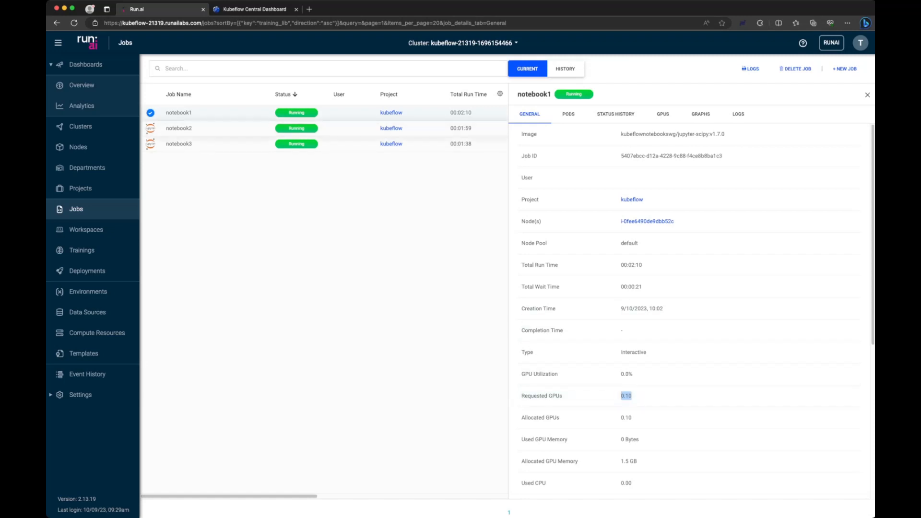
left_click(178, 127)
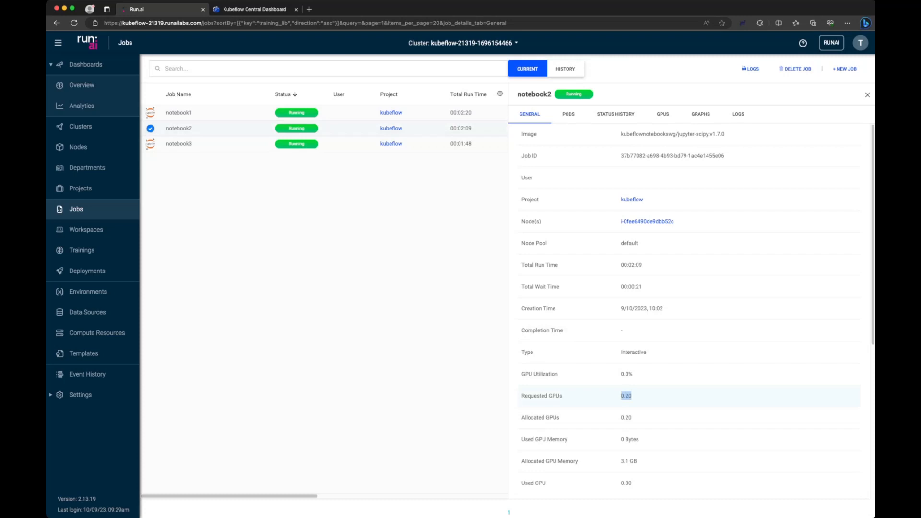
left_click(179, 144)
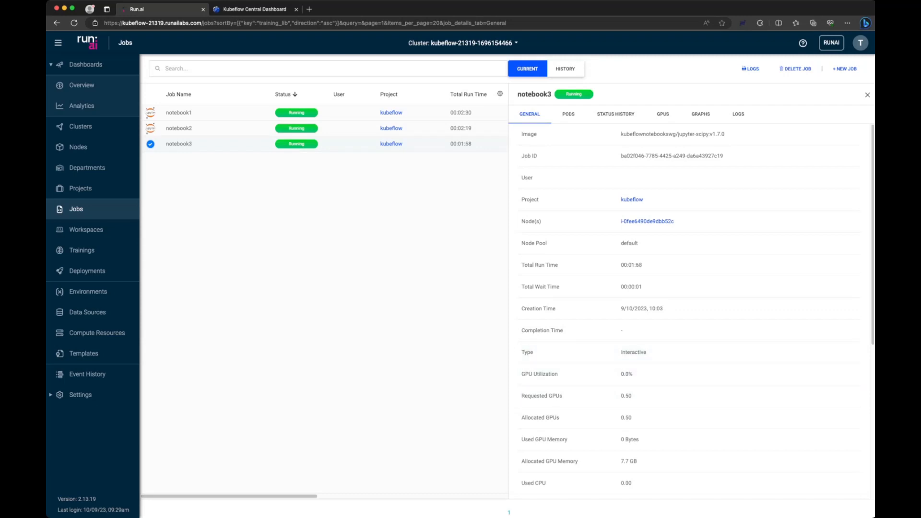
left_click(253, 8)
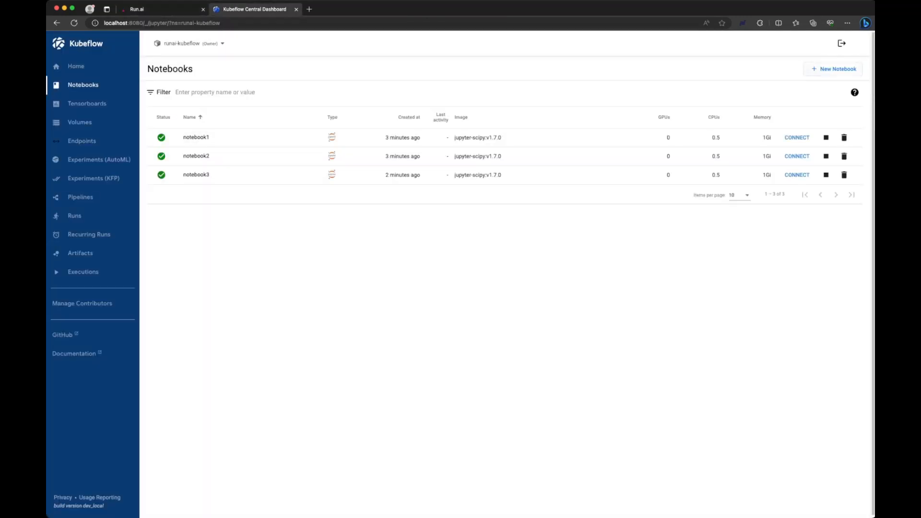
- Create and launch a new notebook named notebook4 with the '0.1 GPU notebook' configuration
left_click(833, 69)
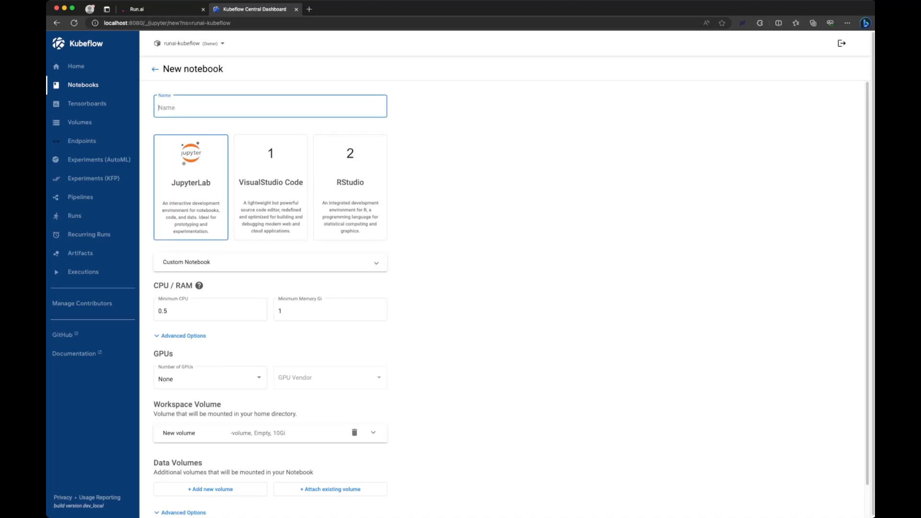
type("notebook4n")
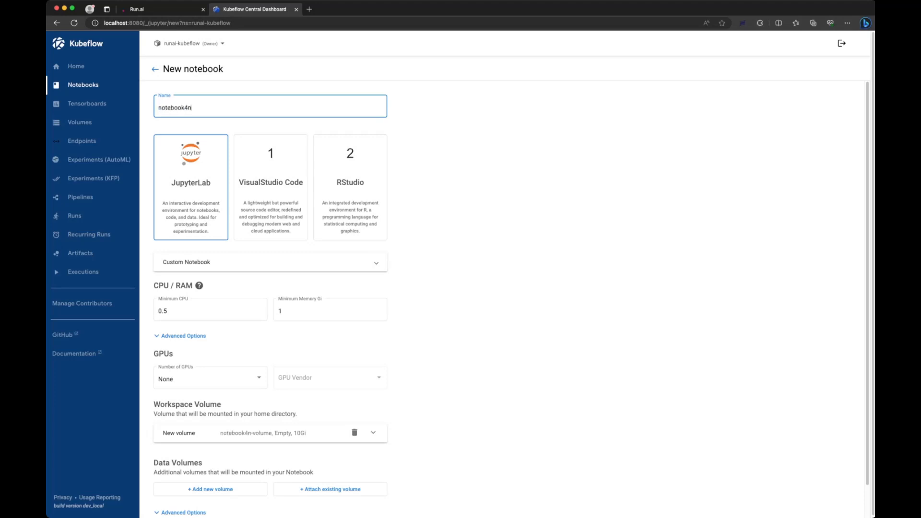
key("Backspace")
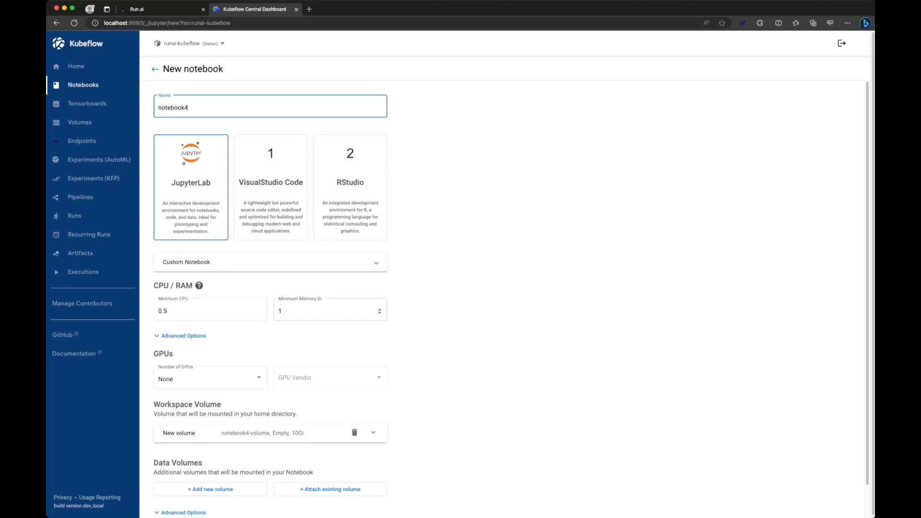
scroll("down", 3)
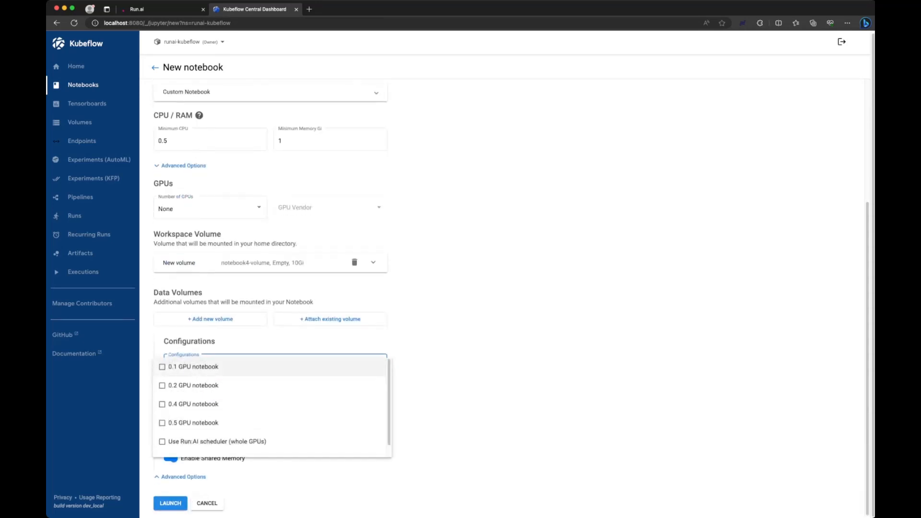
left_click(162, 366)
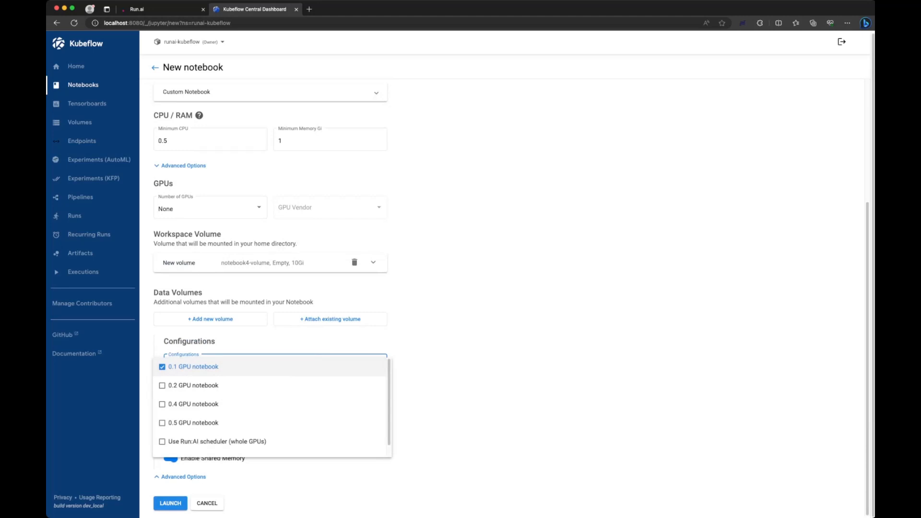
left_click(194, 366)
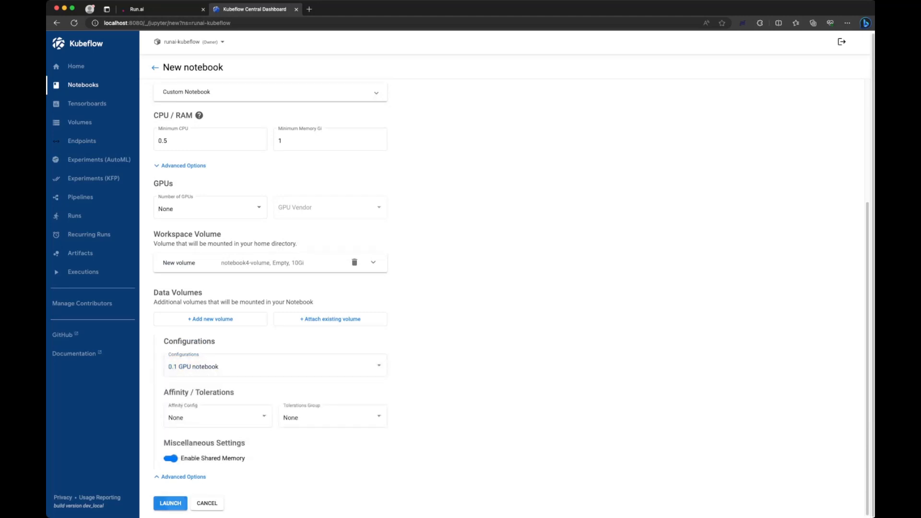
left_click(171, 503)
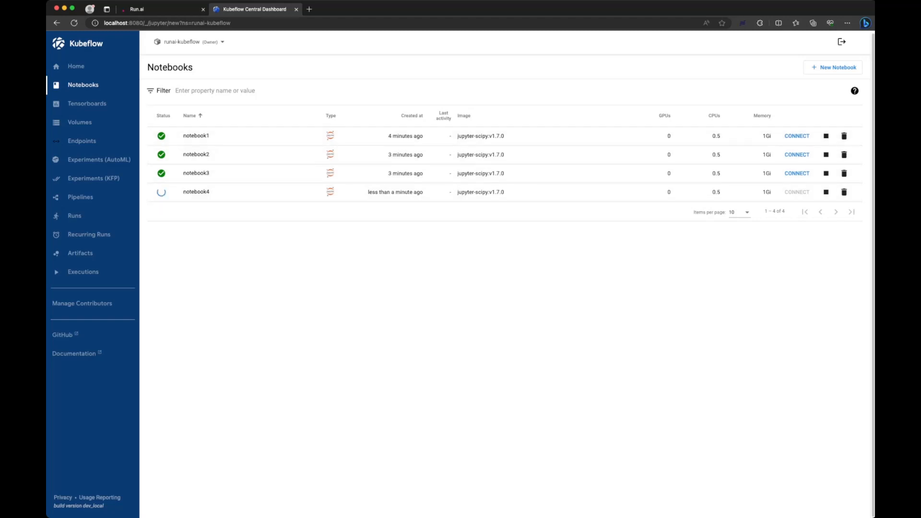
- In Run:ai, view notebook4's job details and highlight its 0.10 Requested GPUs value
left_click(162, 9)
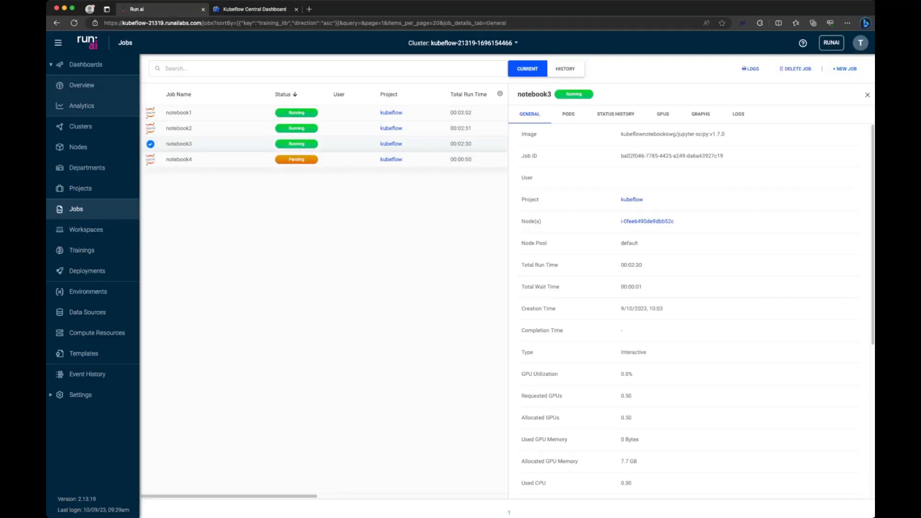
left_click(178, 160)
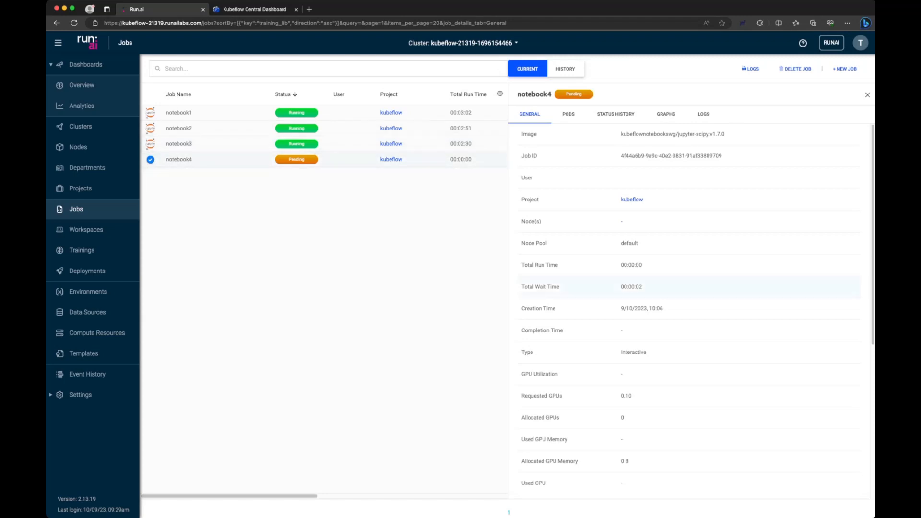
double_click(625, 395)
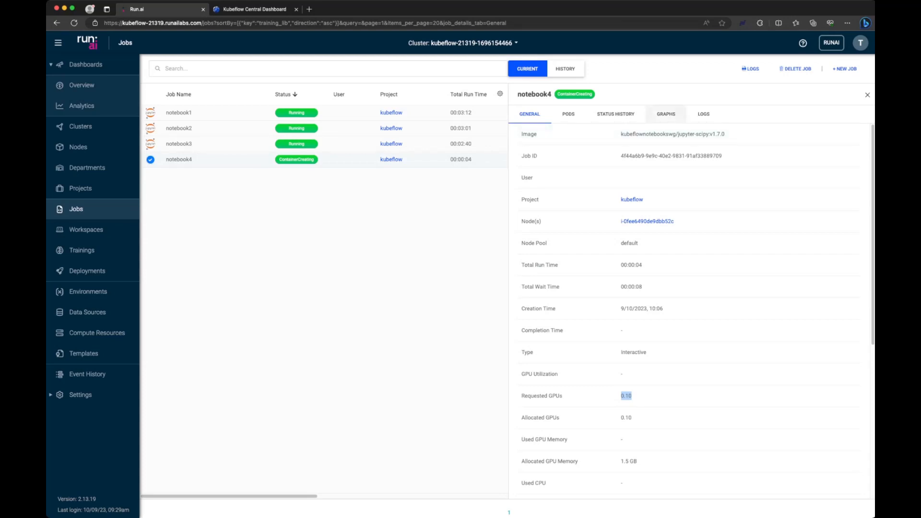
- Check notebook4's Status History, GPUs, Graphs and Logs, then close its details panel
left_click(614, 114)
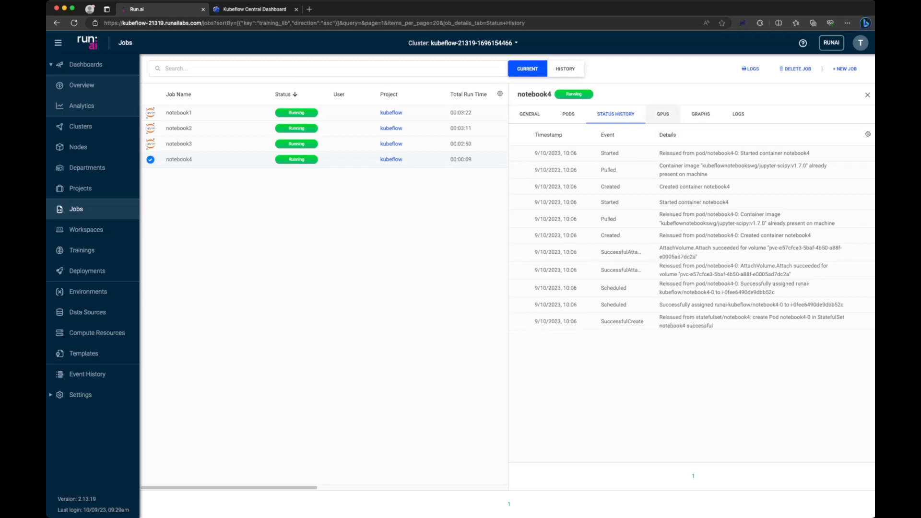
left_click(663, 114)
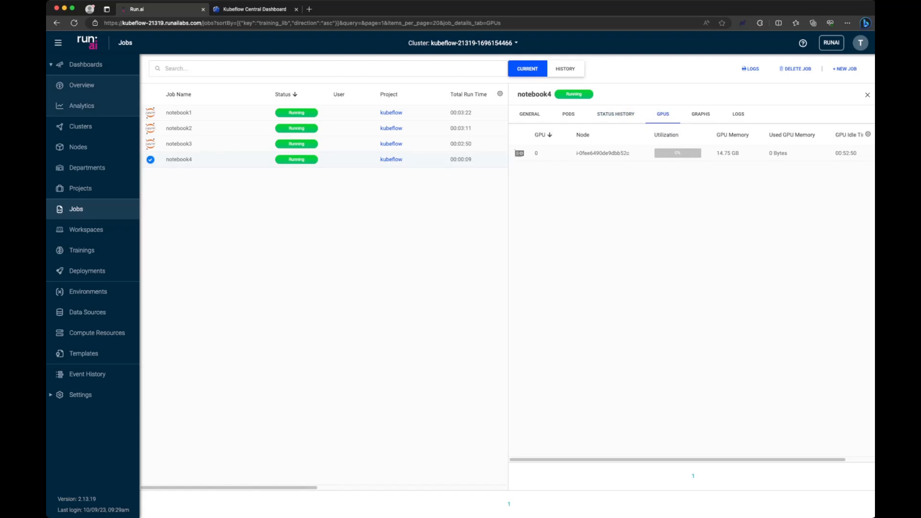
left_click(699, 114)
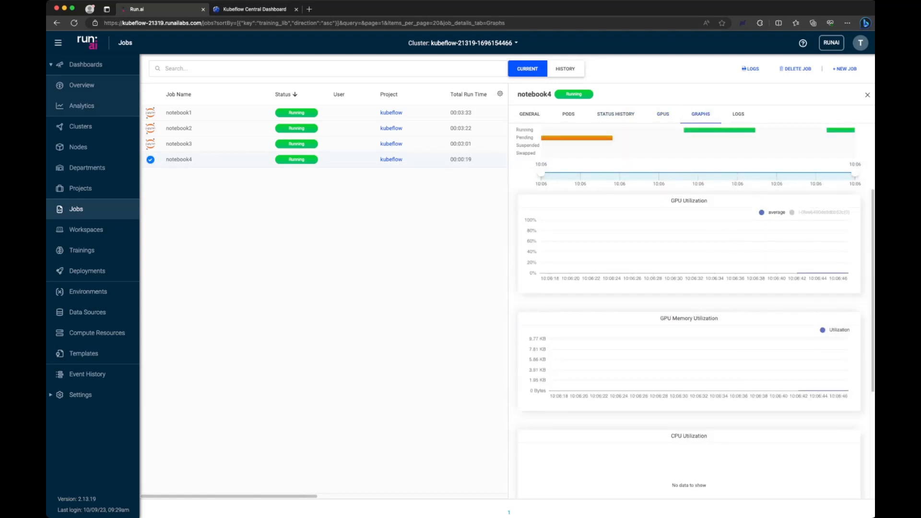
left_click(738, 113)
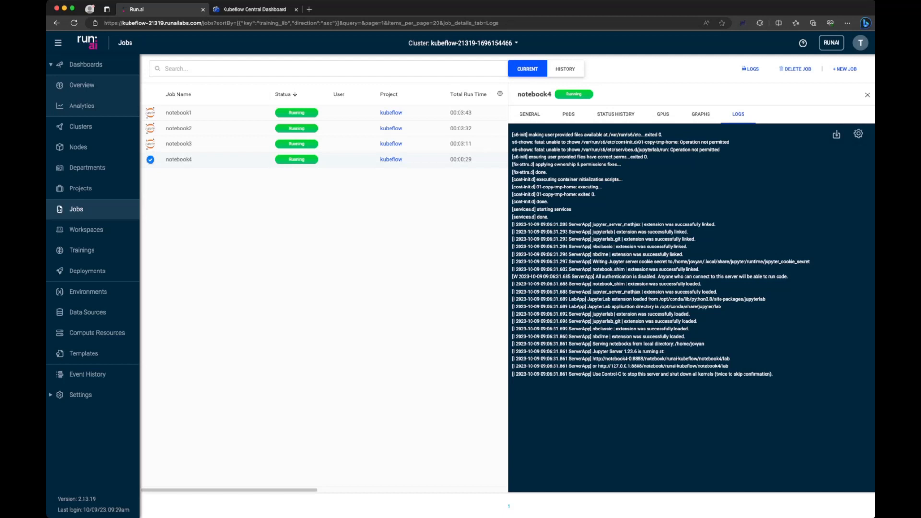
left_click(867, 95)
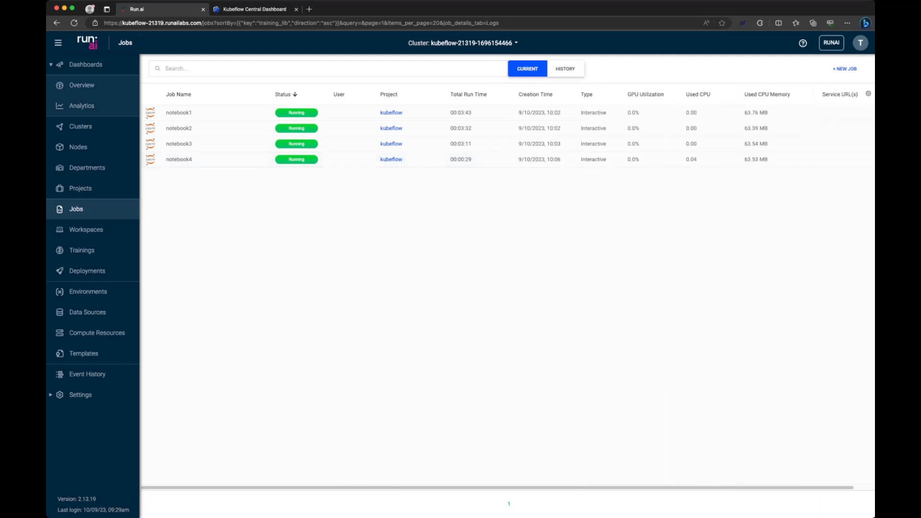
- Back in Kubeflow, connect to the now-ready notebook4 to open it in JupyterLab
left_click(253, 8)
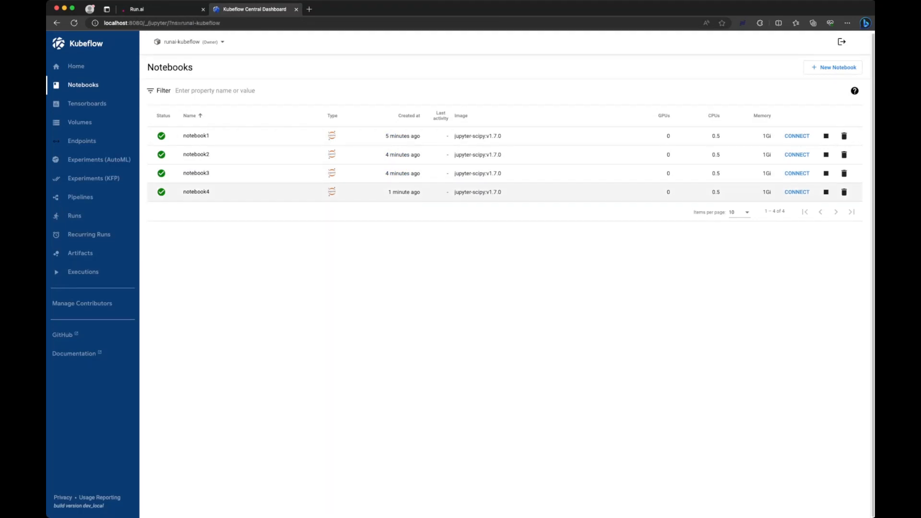
left_click(796, 192)
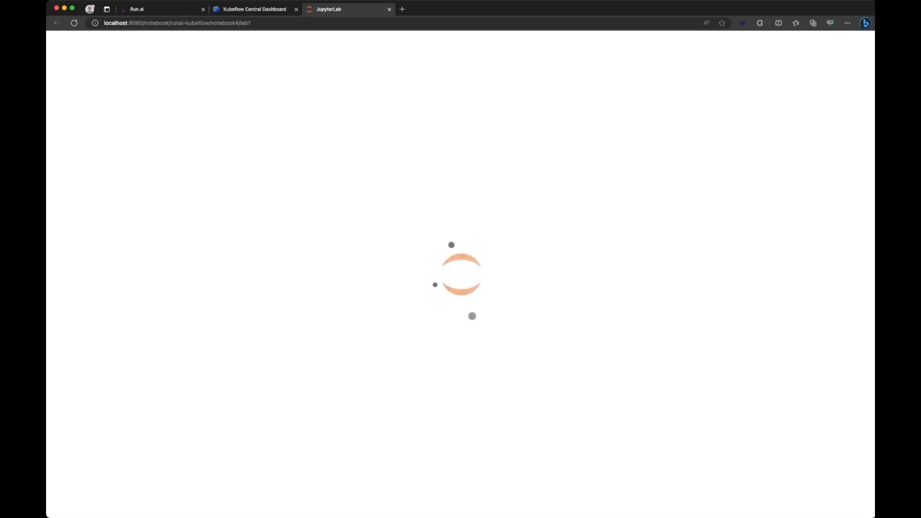